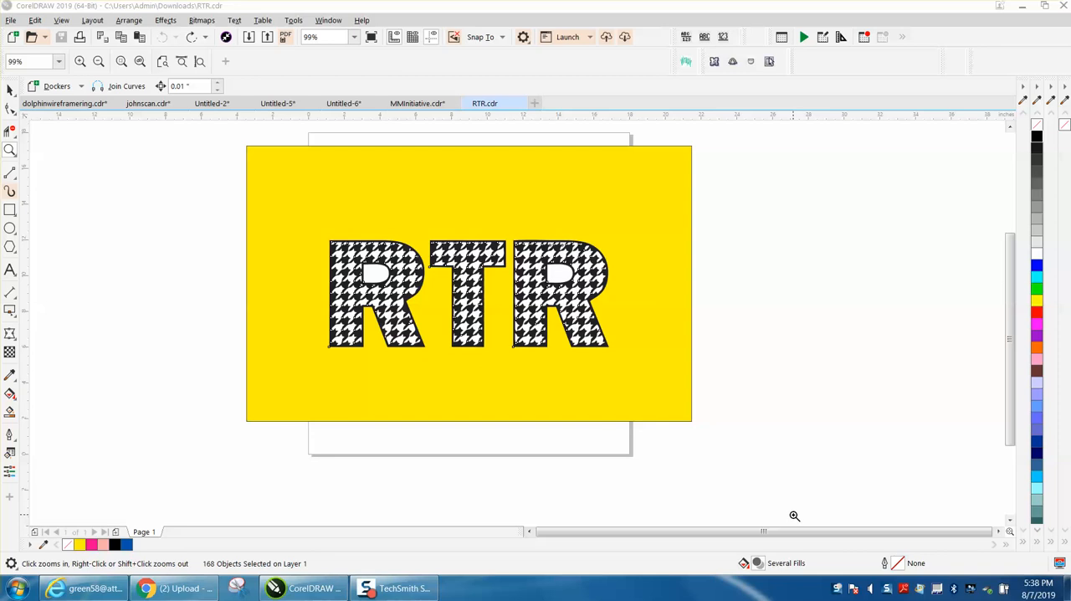
{"action": "mouse_move", "coordinate": [248, 231]}
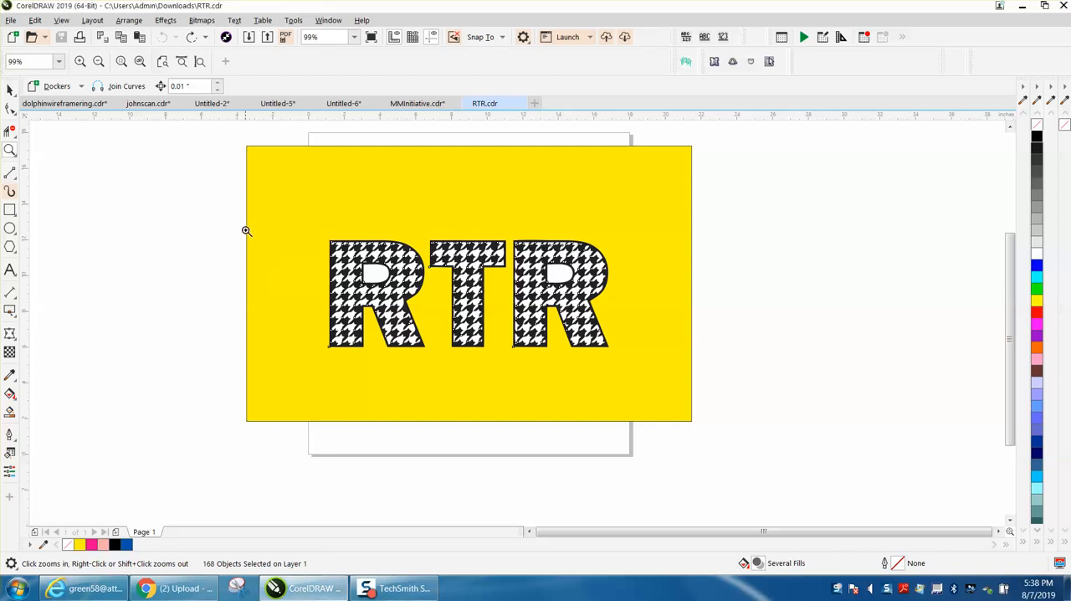
Step: Zoom in on the RTR letters to prepare selecting the houndstooth pieces
{"action": "left_click", "coordinate": [248, 231]}
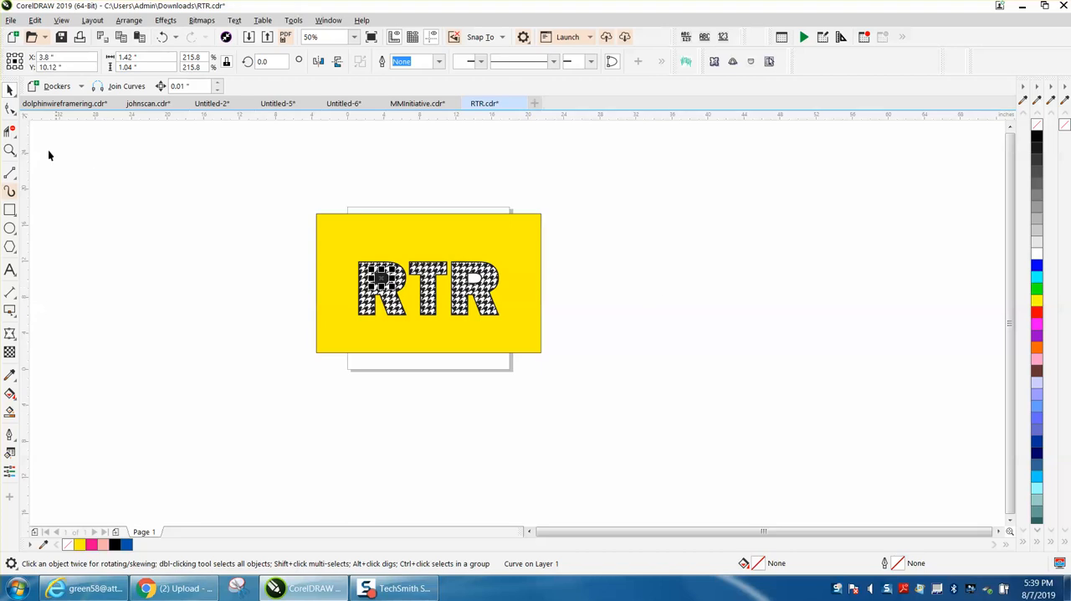
{"action": "left_click", "coordinate": [10, 150]}
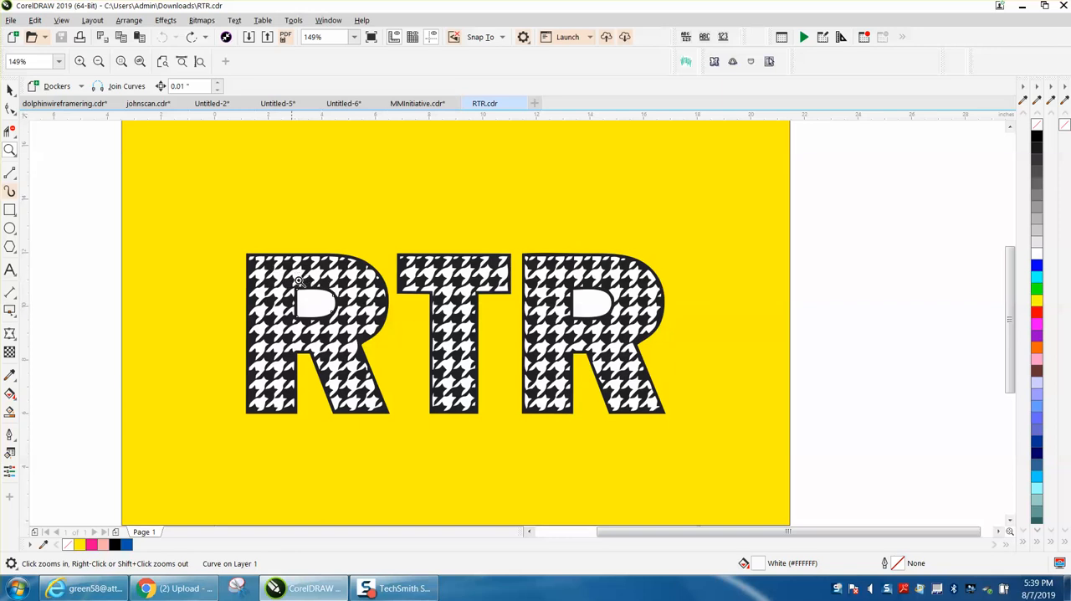
{"action": "mouse_move", "coordinate": [107, 261]}
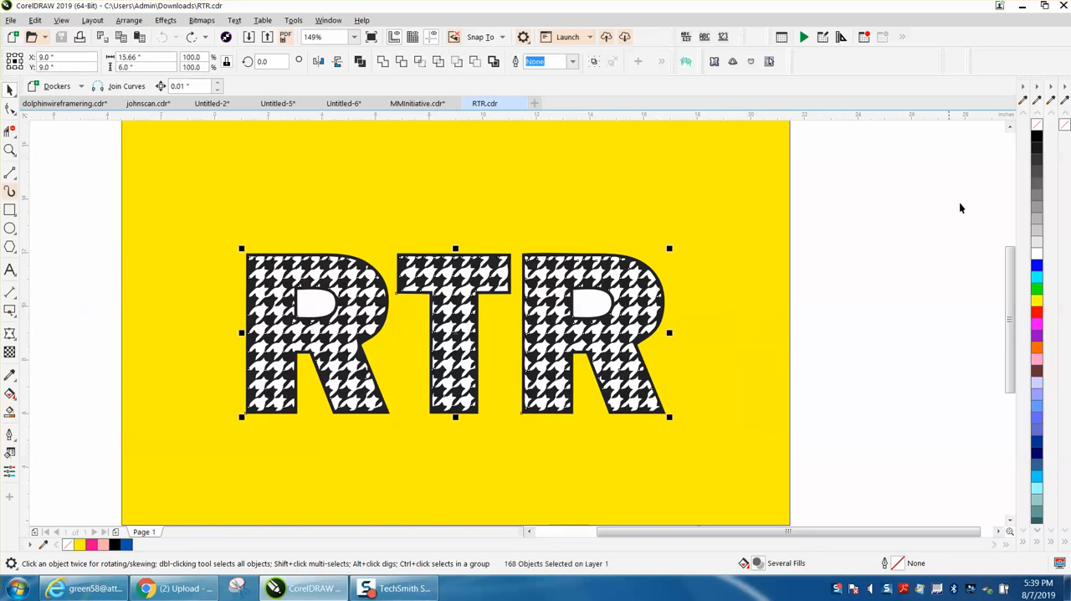
Step: Give the 168 pattern pieces no fill and black outlines, leaving line art on yellow
{"action": "left_click", "coordinate": [1037, 124]}
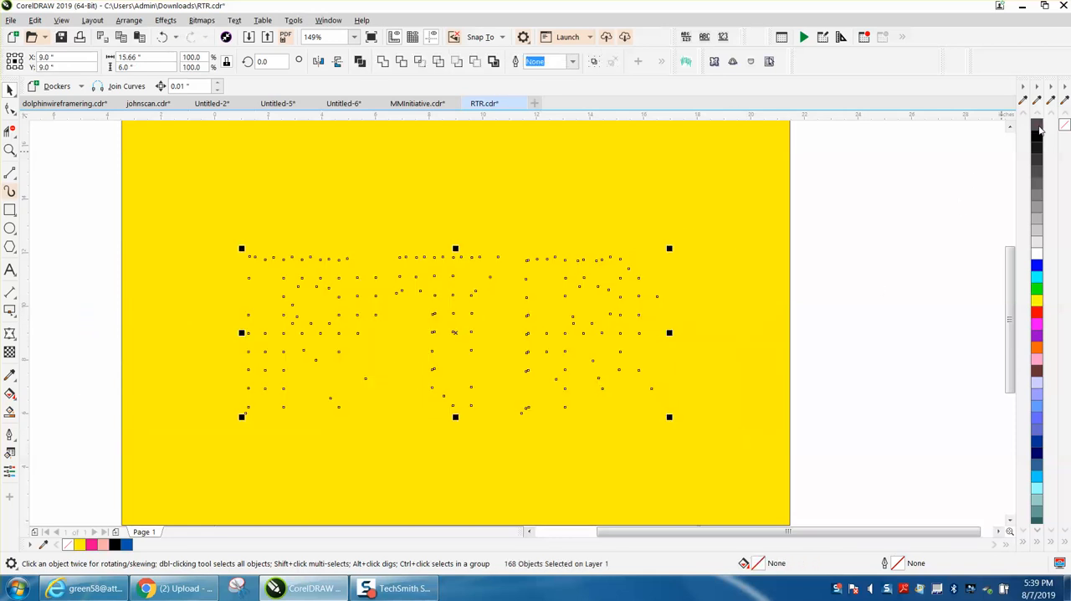
{"action": "left_click", "coordinate": [1038, 131]}
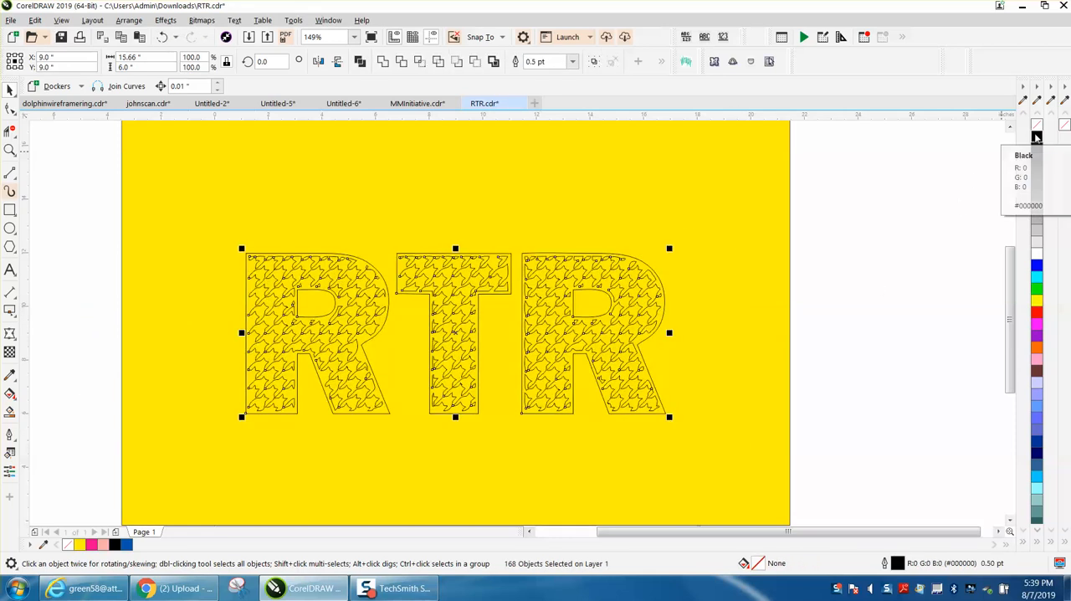
{"action": "mouse_move", "coordinate": [208, 294]}
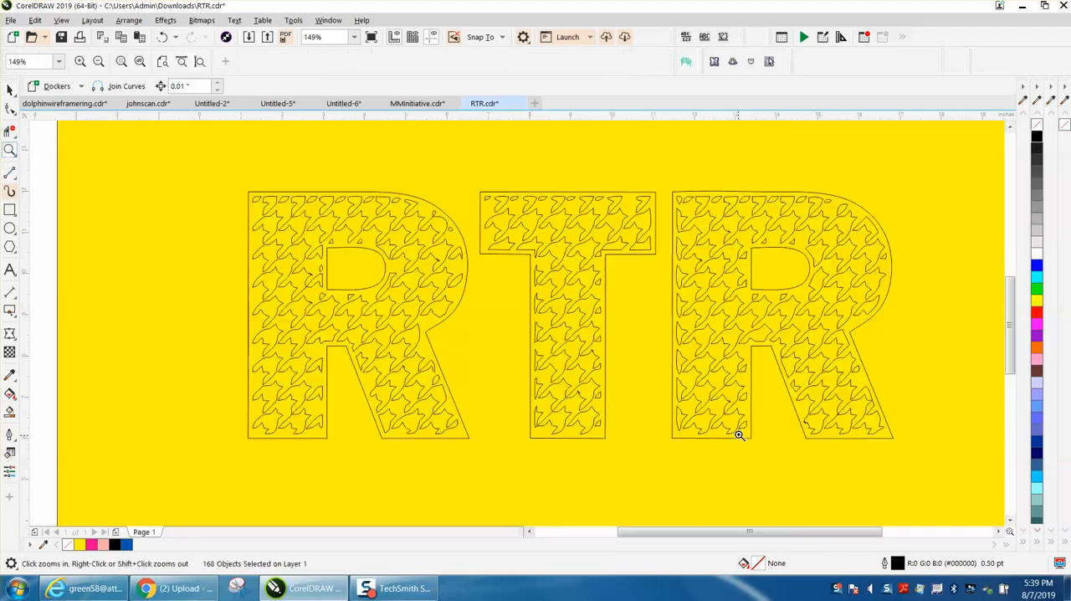
{"action": "left_click", "coordinate": [739, 435]}
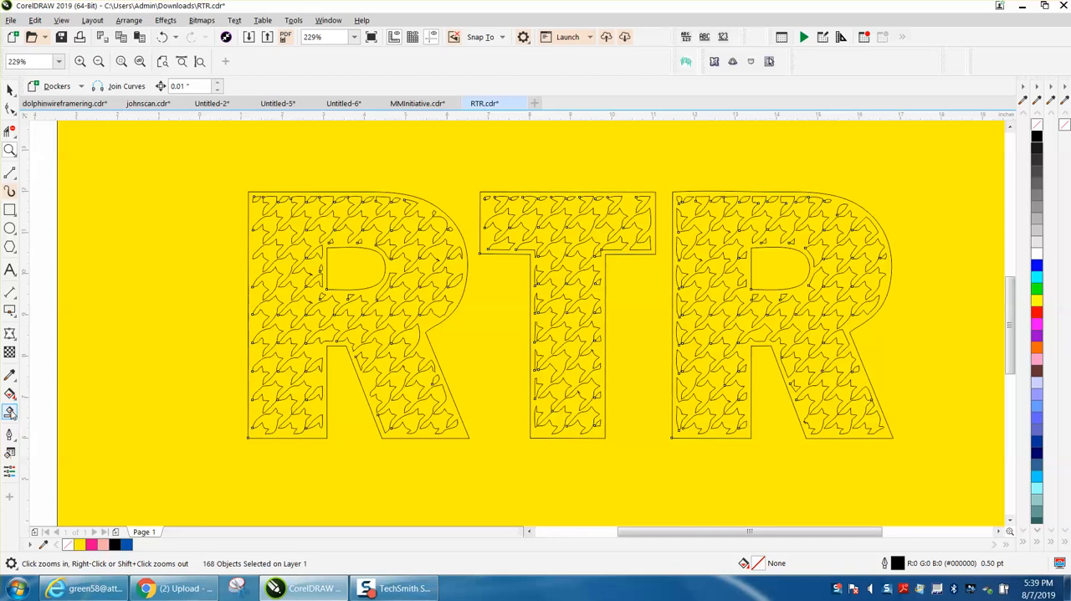
Step: Smart Fill the enclosed letter regions black so the pattern shows yellow
{"action": "left_click", "coordinate": [10, 410]}
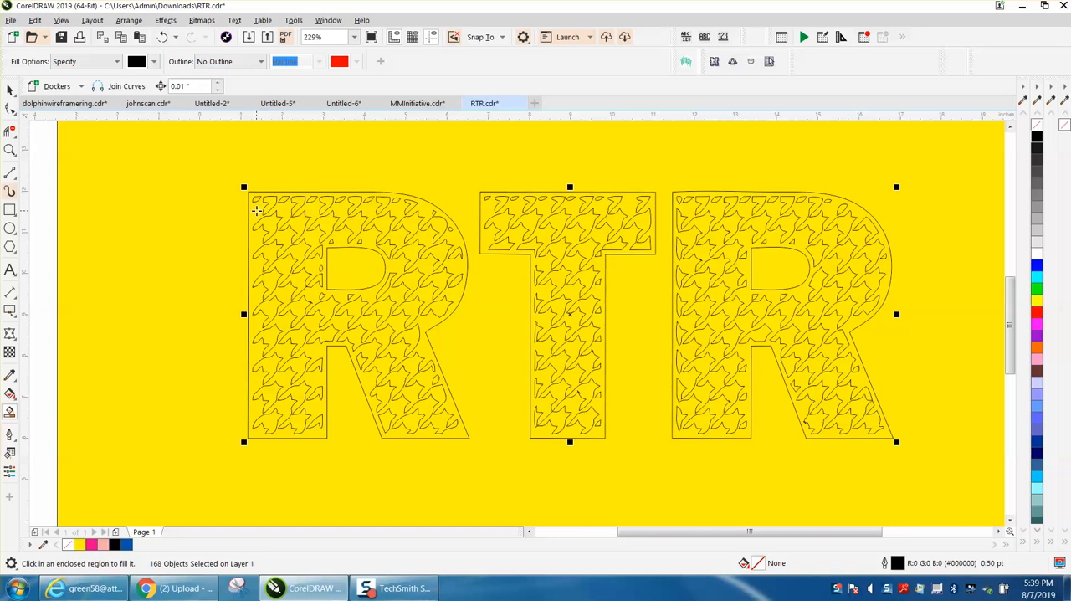
{"action": "left_click", "coordinate": [352, 315]}
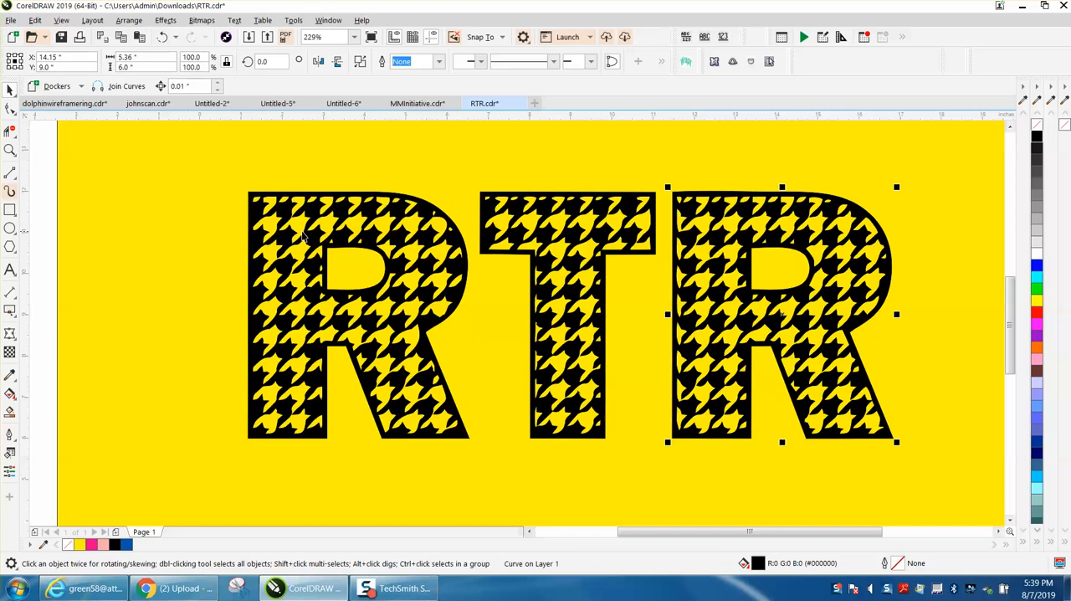
{"action": "mouse_move", "coordinate": [375, 311]}
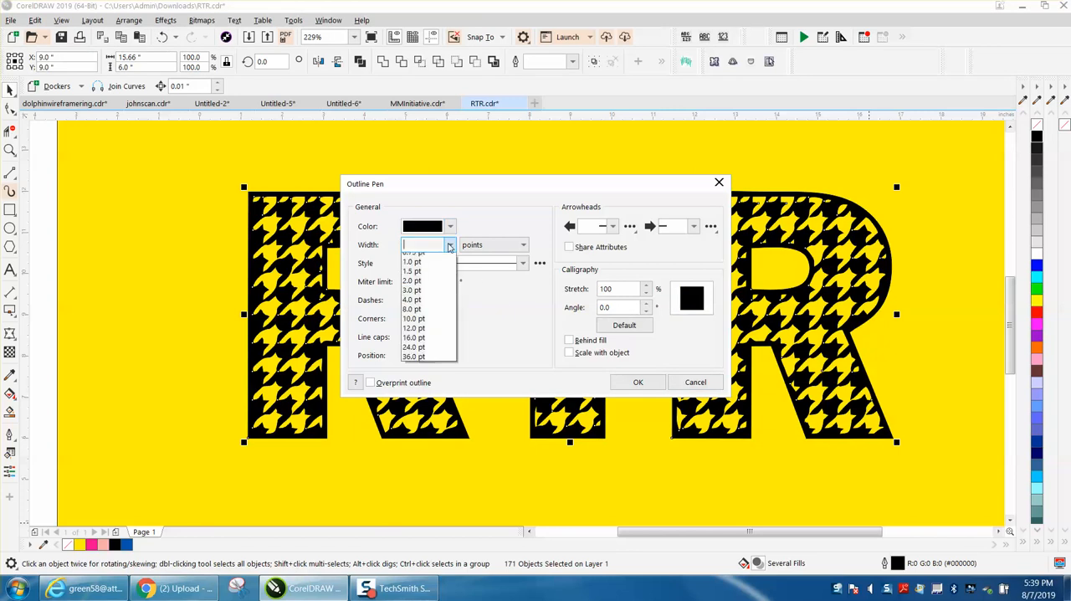
Step: Set the outline width of the letters and pattern pieces to 0.5 pt
{"action": "left_click", "coordinate": [449, 244]}
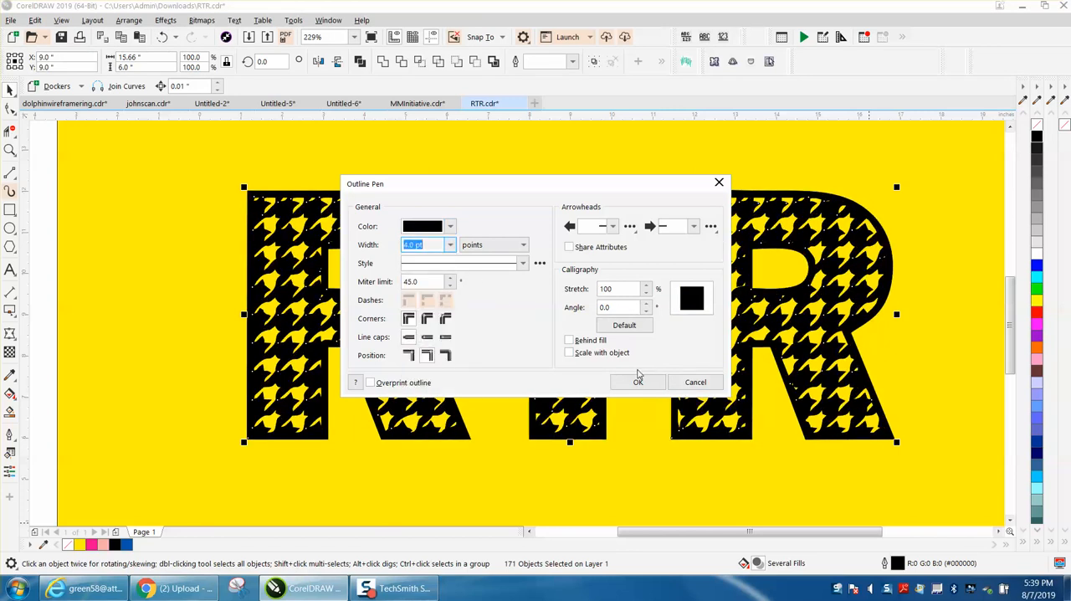
{"action": "left_click", "coordinate": [450, 244]}
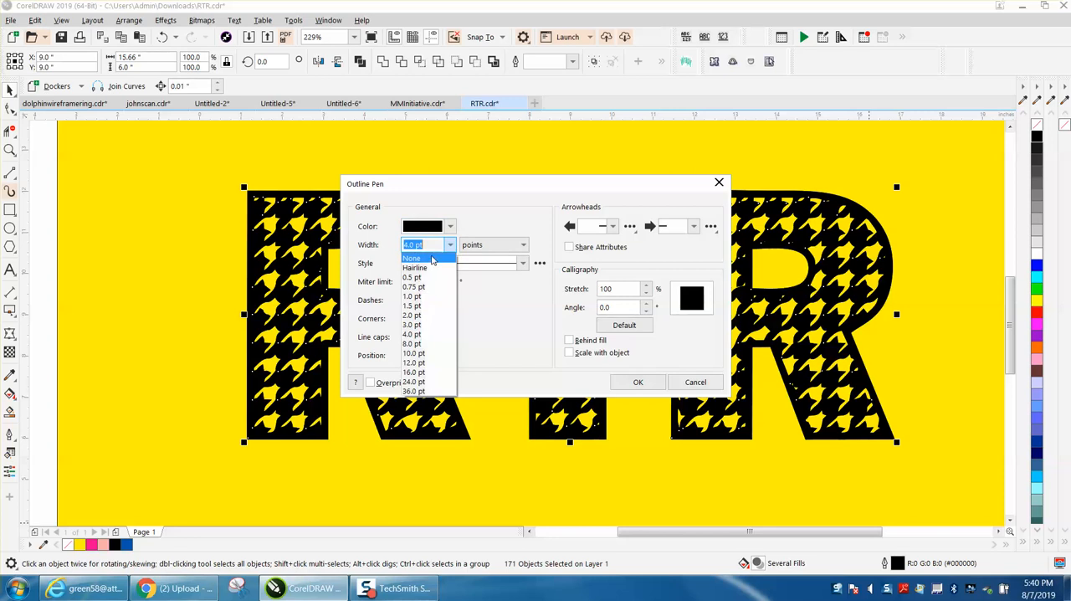
{"action": "left_click", "coordinate": [412, 277]}
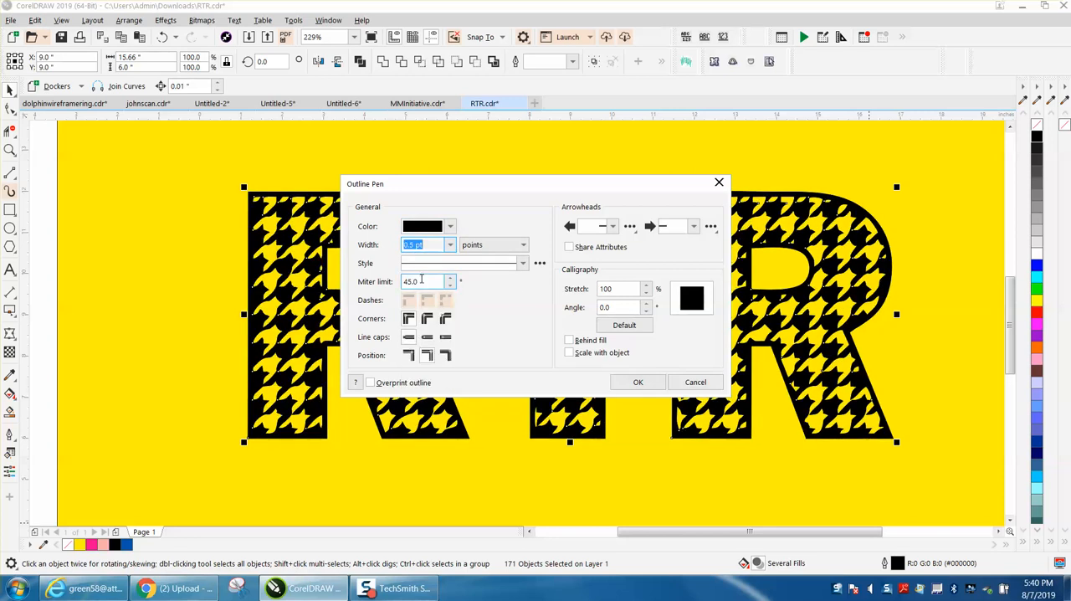
{"action": "left_click", "coordinate": [638, 383]}
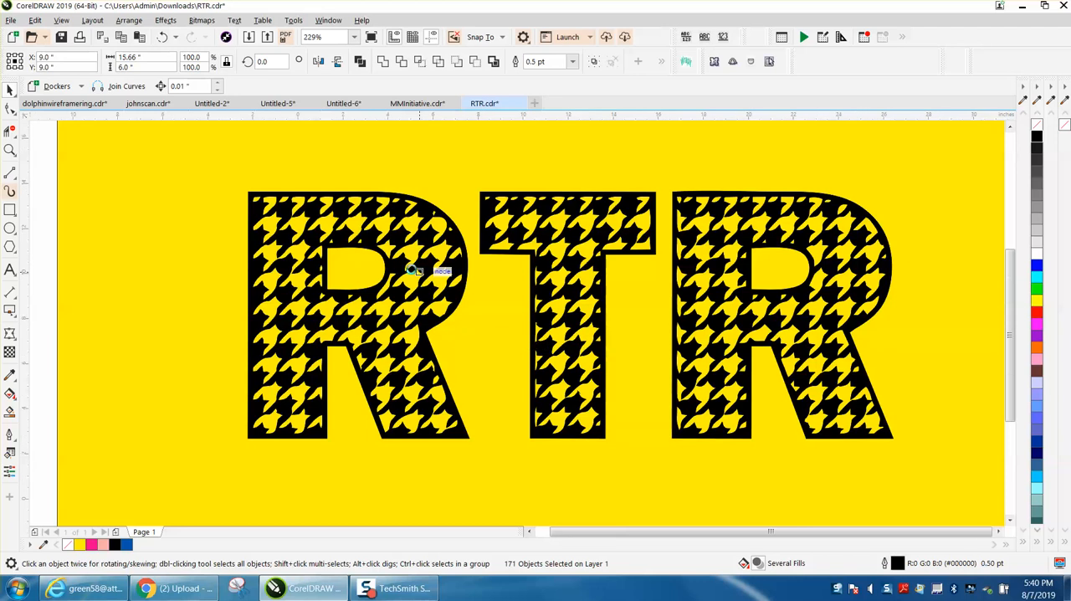
{"action": "scroll", "scroll_direction": "down", "scroll_amount": 3}
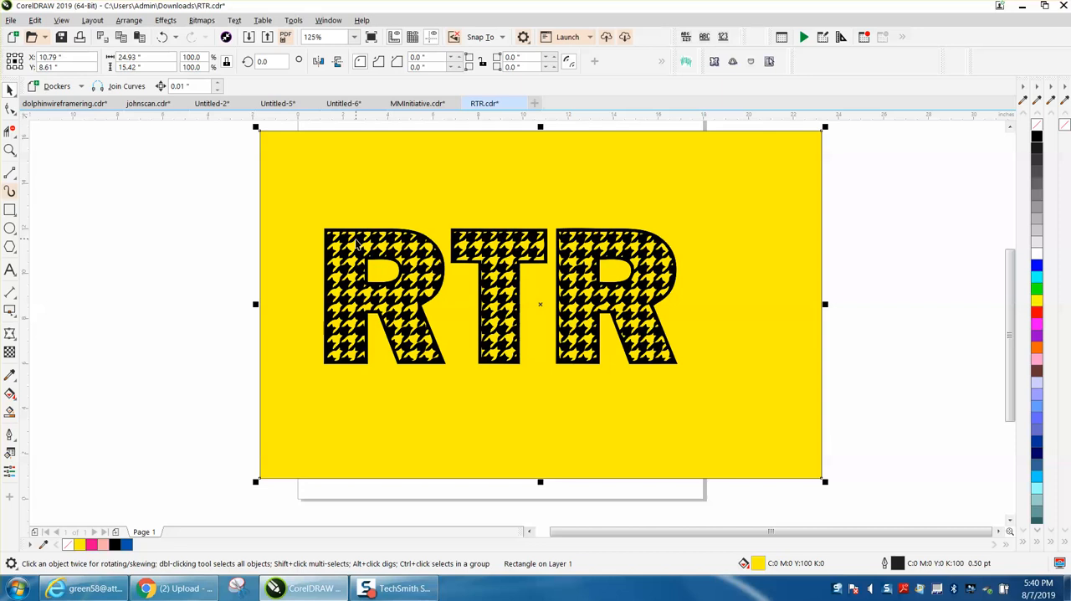
{"action": "mouse_move", "coordinate": [314, 259]}
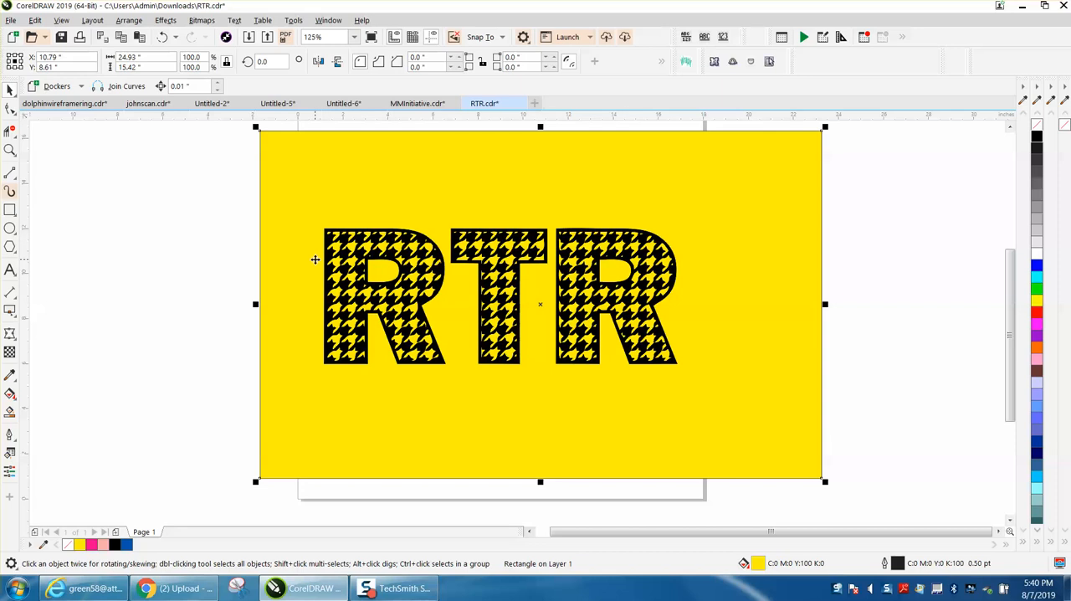